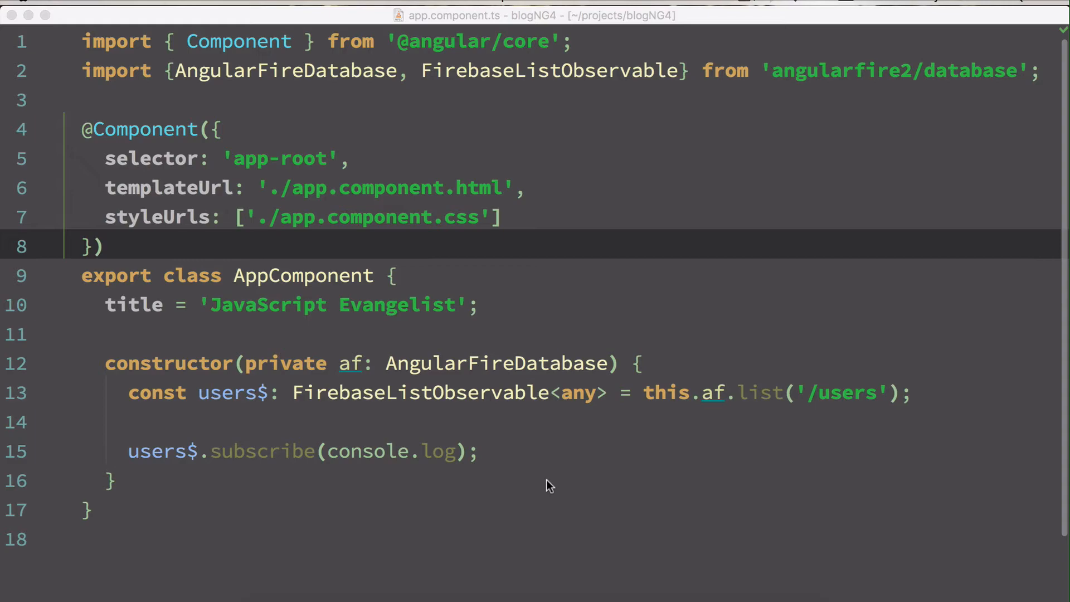
Step: Browse the 8-video playlist from Install Angular 4 down to Observables and async pipe
{"action": "left_click", "coordinate": [728, 6]}
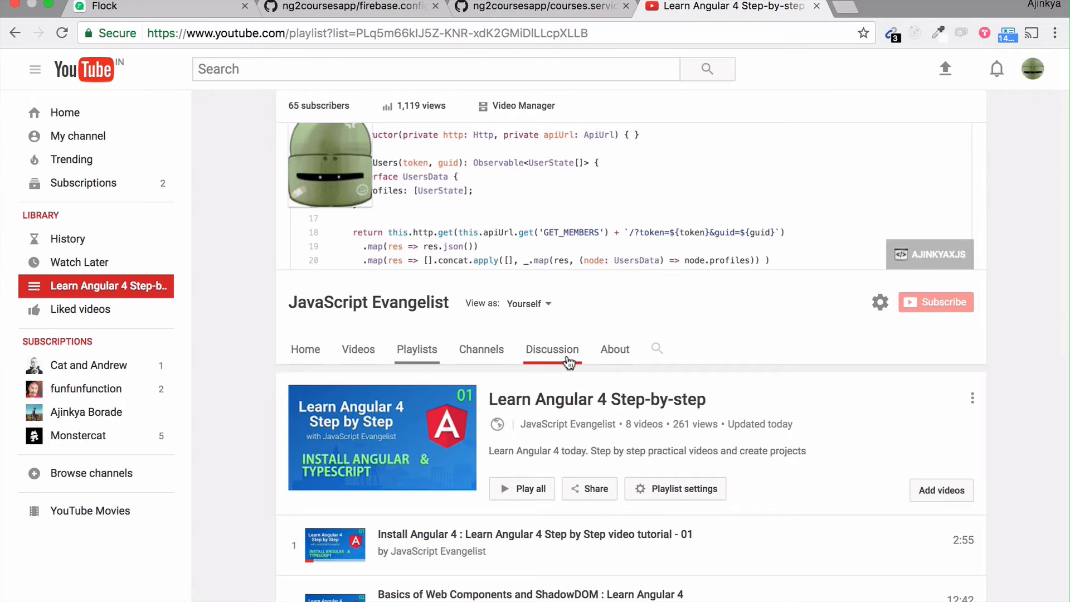
{"action": "scroll", "scroll_direction": "down", "scroll_amount": 3}
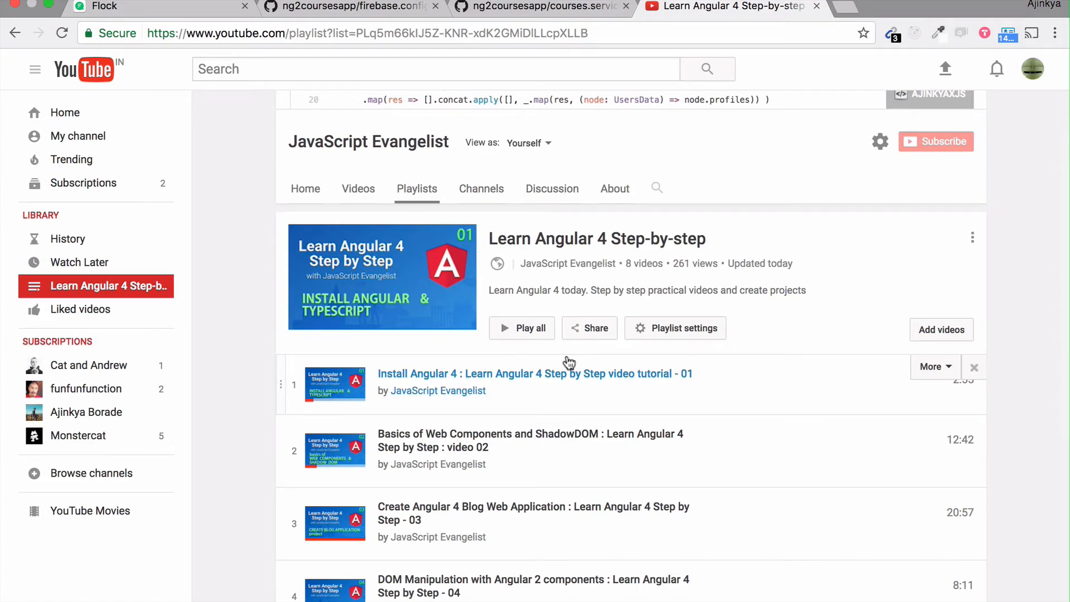
{"action": "scroll", "scroll_direction": "down", "scroll_amount": 3}
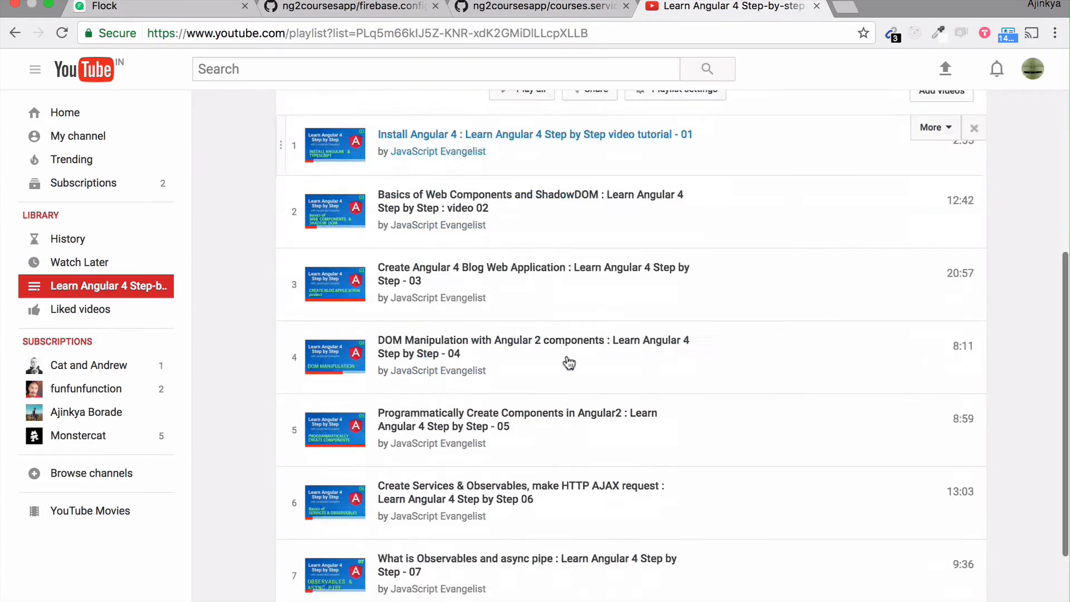
{"action": "scroll", "scroll_direction": "down", "scroll_amount": 3}
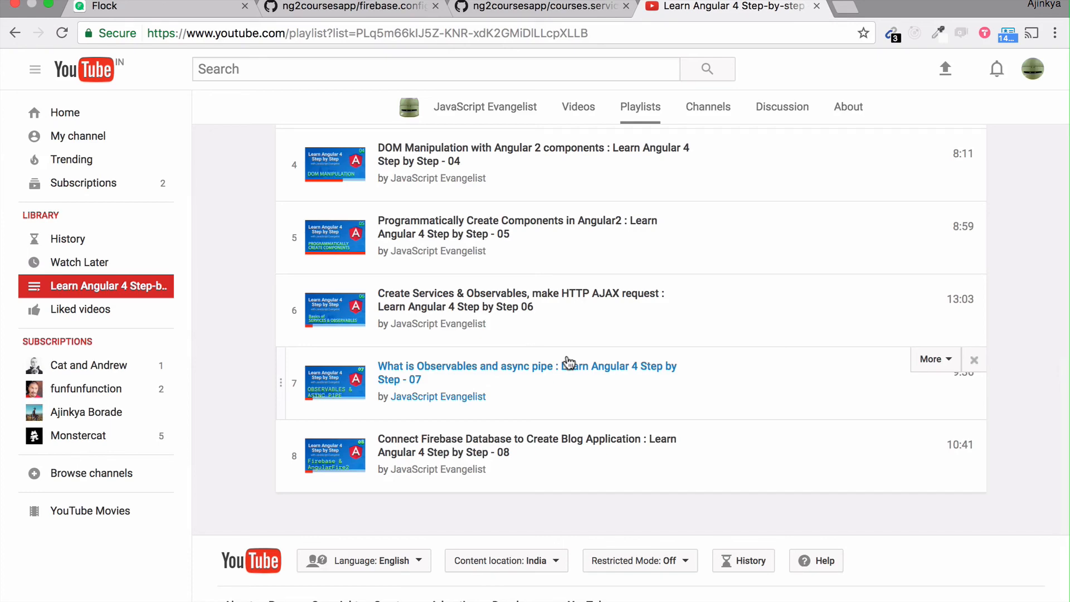
{"action": "scroll", "scroll_direction": "up", "scroll_amount": 3}
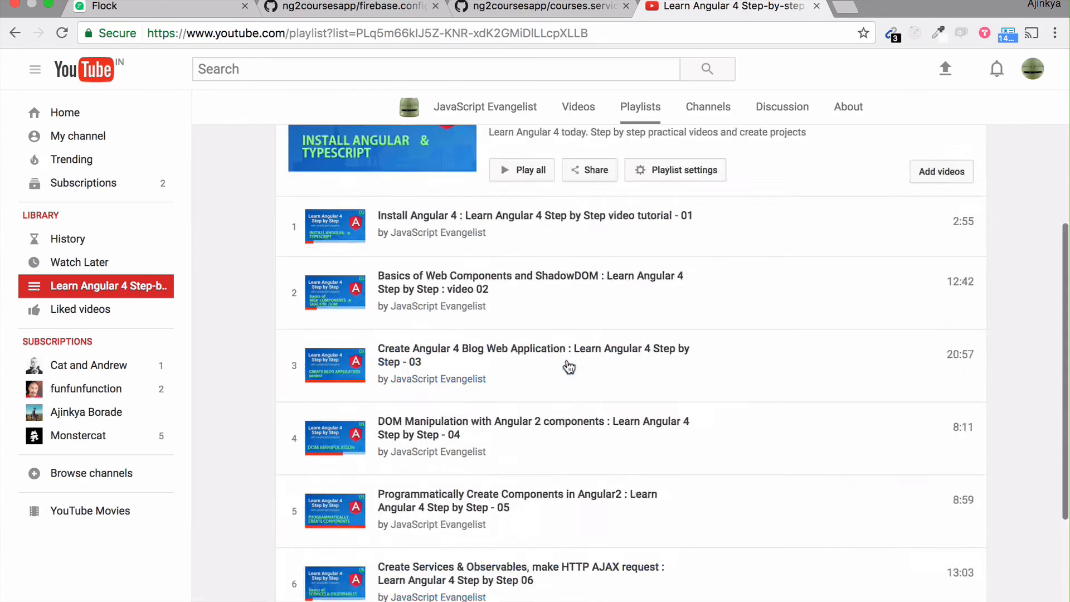